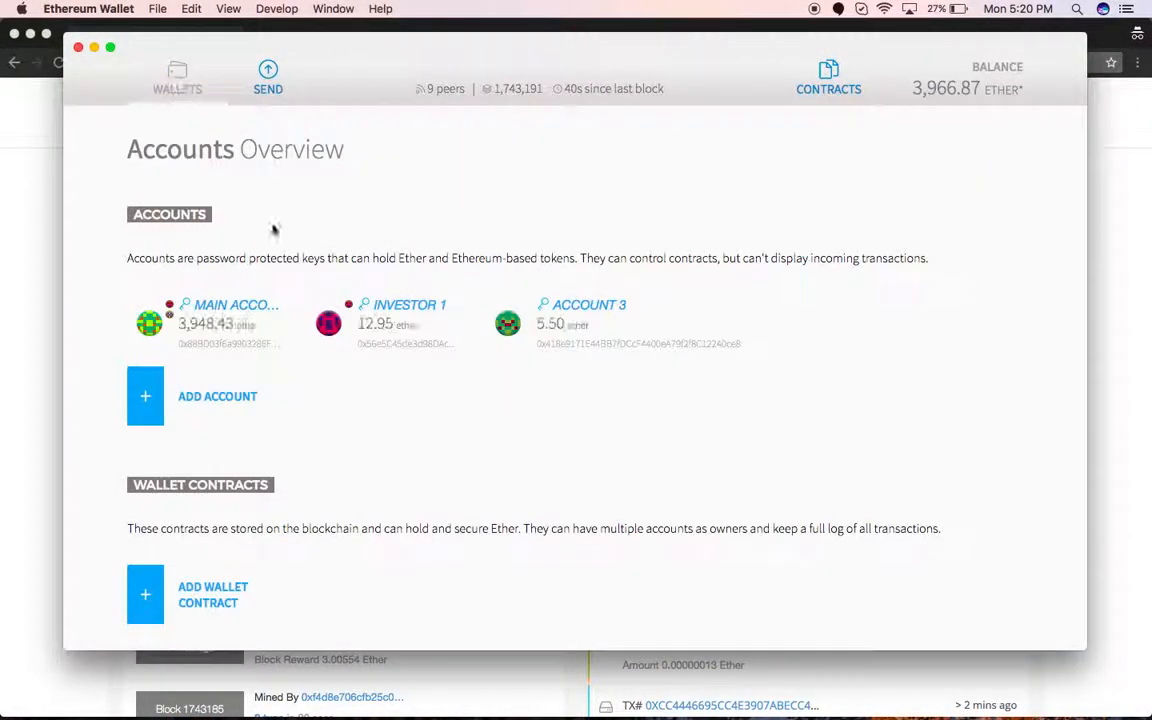
pyautogui.moveTo(400, 330)
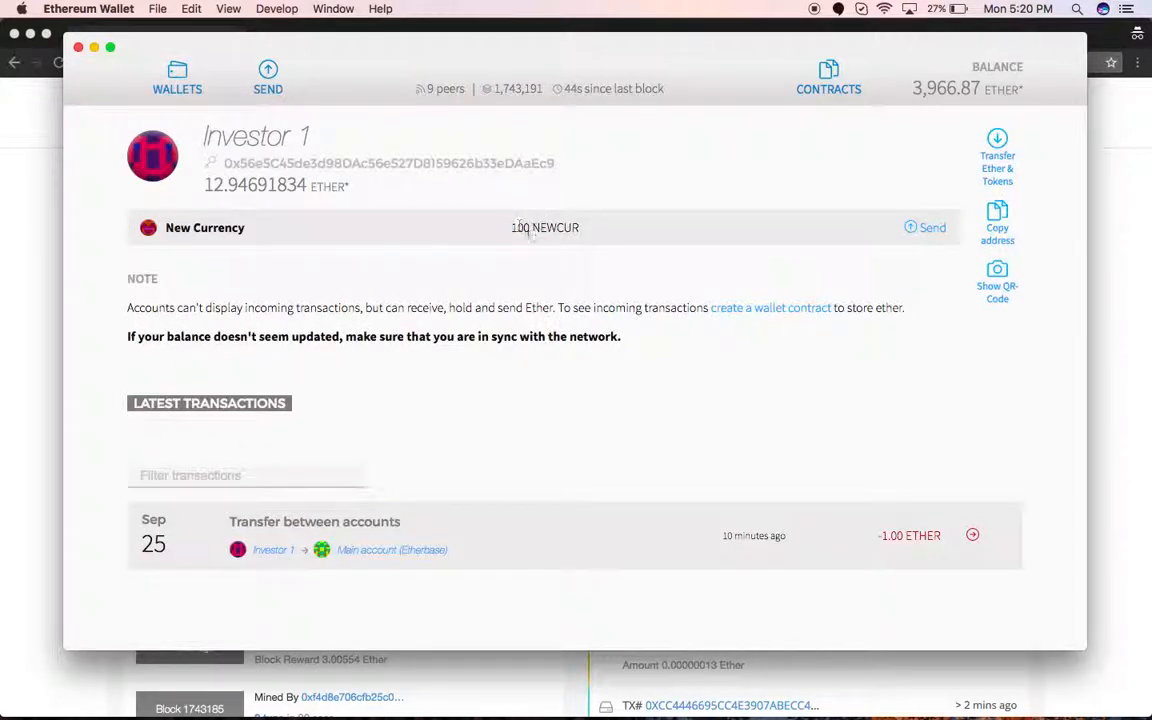
# Step: Return to the Ethereum Wallet accounts overview after glancing at Ropsten Etherscan
pyautogui.click(177, 78)
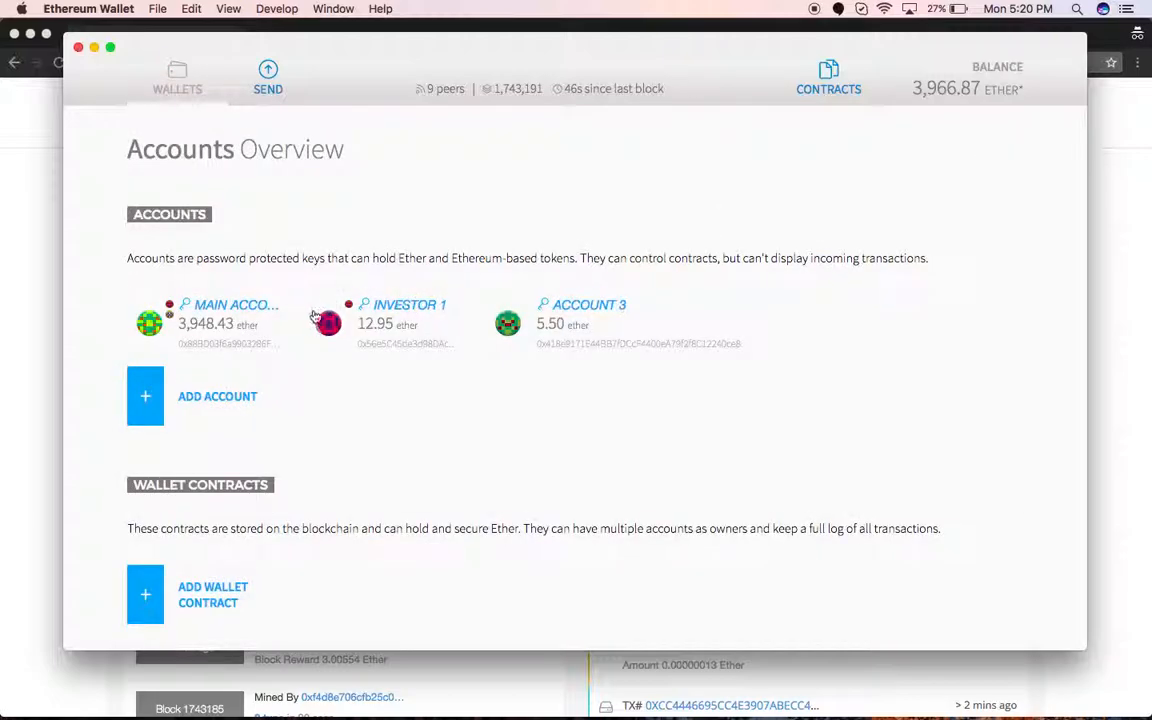
pyautogui.moveTo(324, 207)
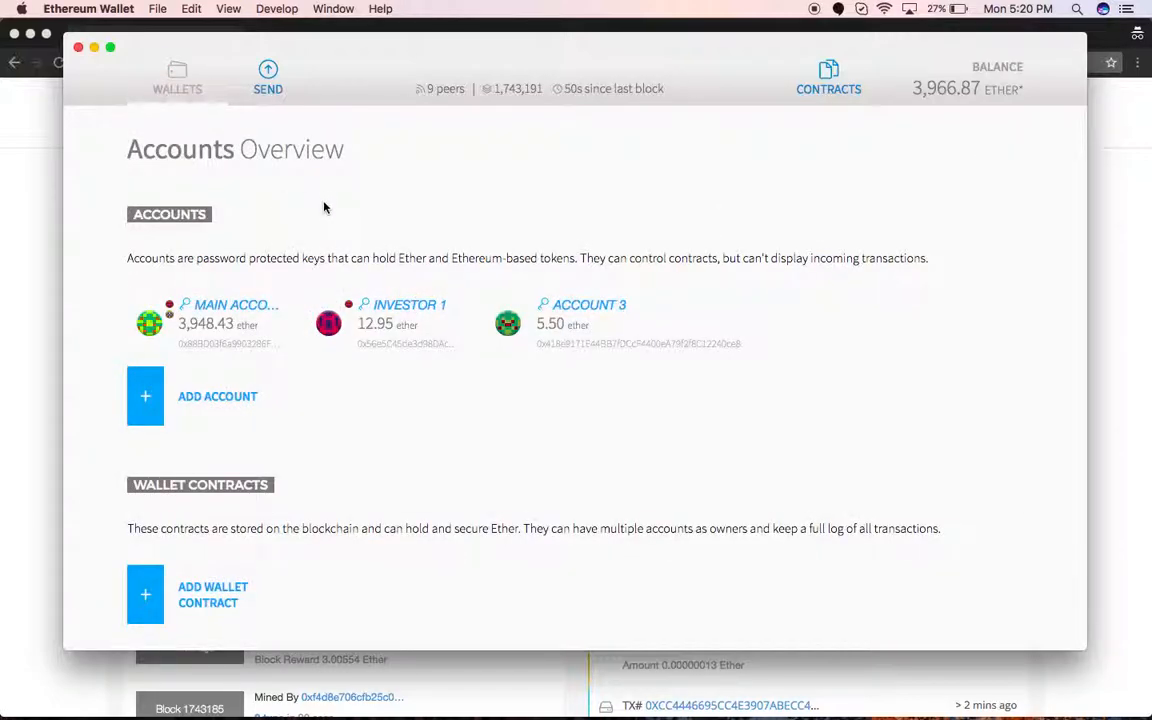
pyautogui.moveTo(327, 201)
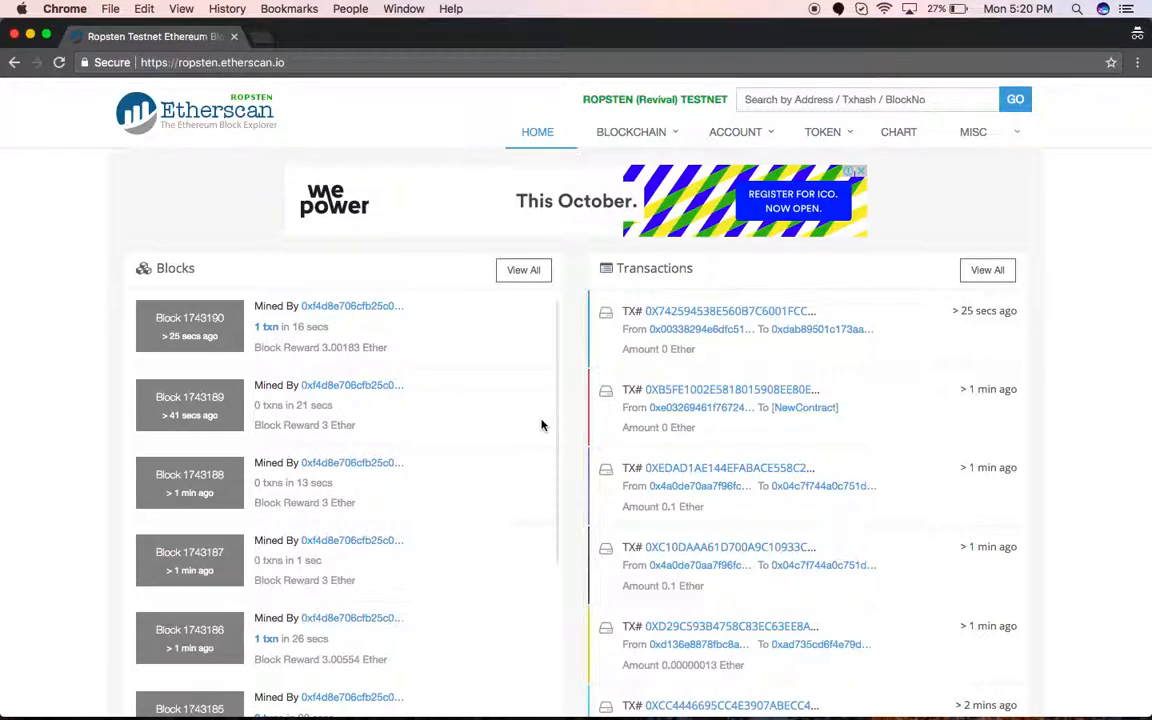
pyautogui.moveTo(727, 565)
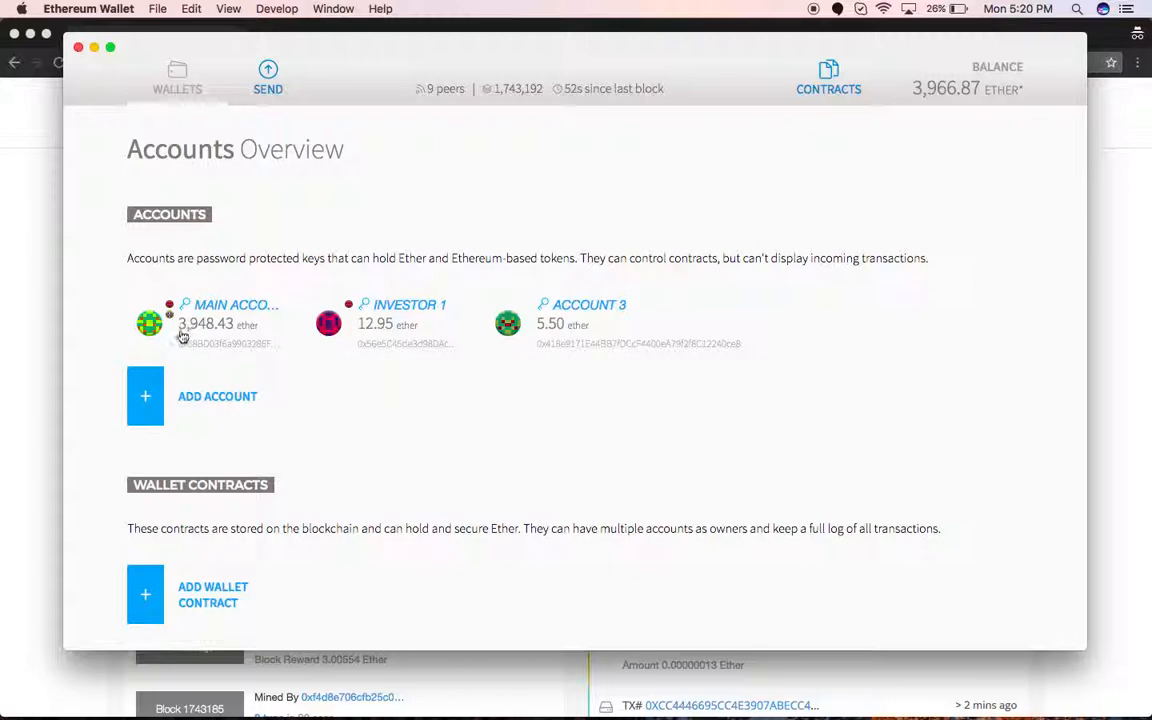
pyautogui.moveTo(240, 334)
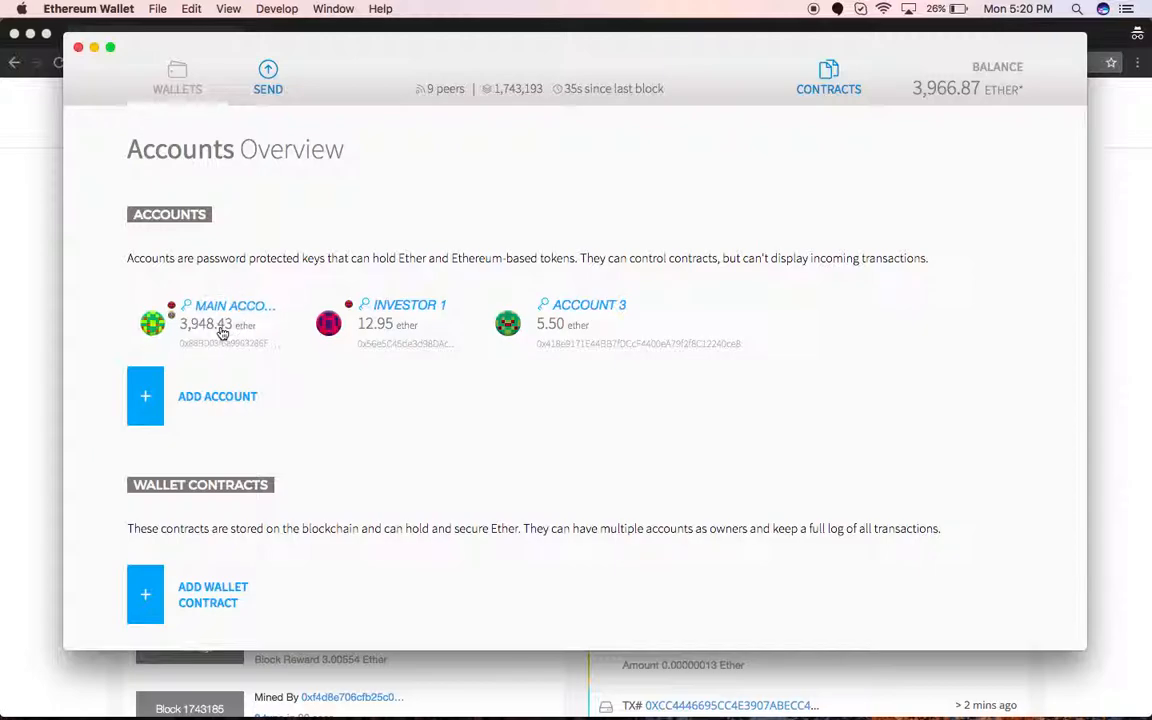
# Step: Copy the main account's address from the accounts overview
pyautogui.click(220, 320)
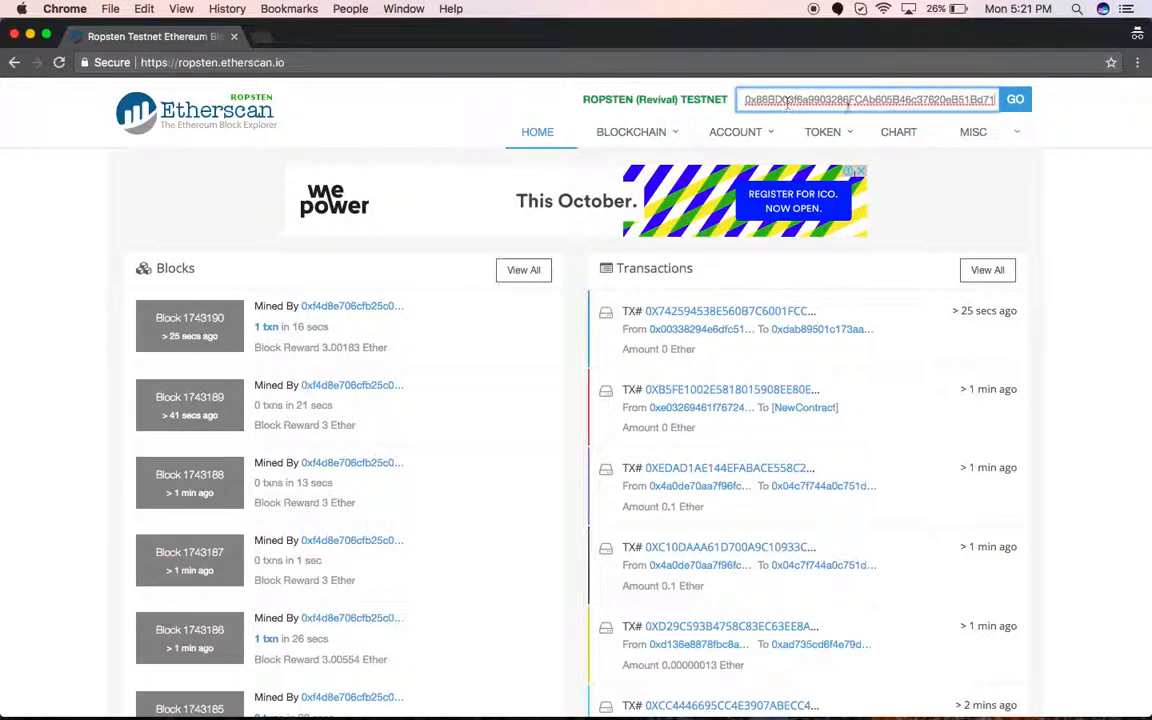
# Step: Look up the main account on Etherscan and review its 3,948.43 Ether balance and 40 transactions
pyautogui.click(1014, 99)
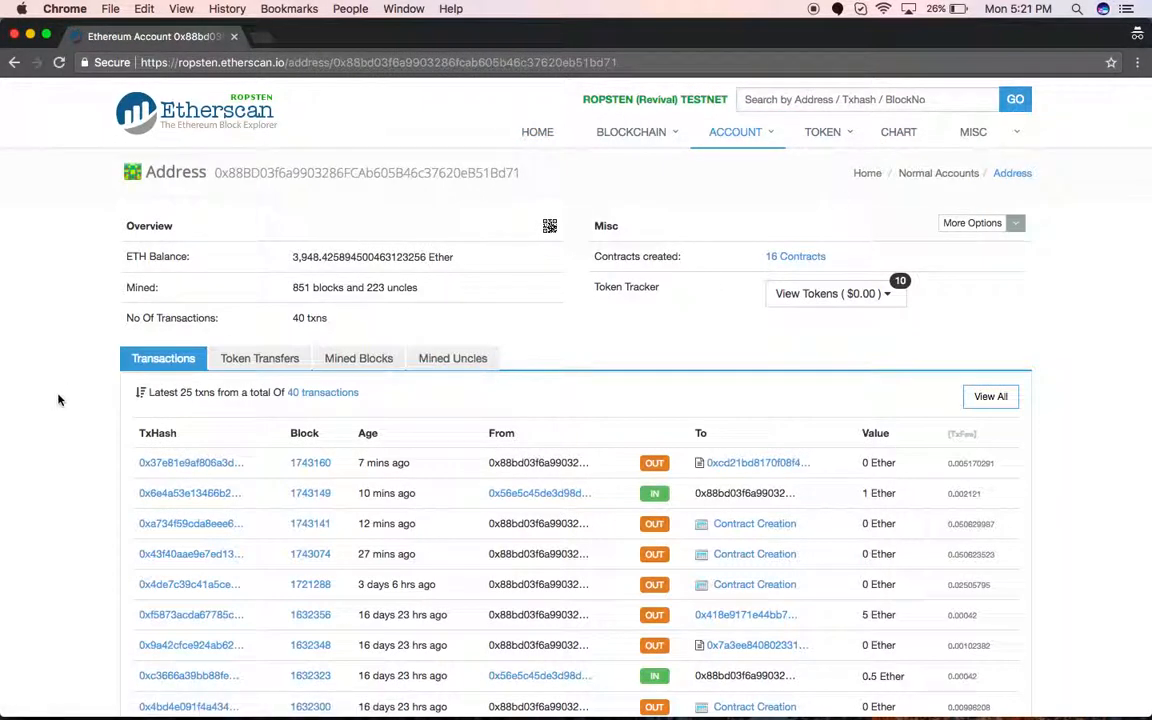
pyautogui.scroll(-3)
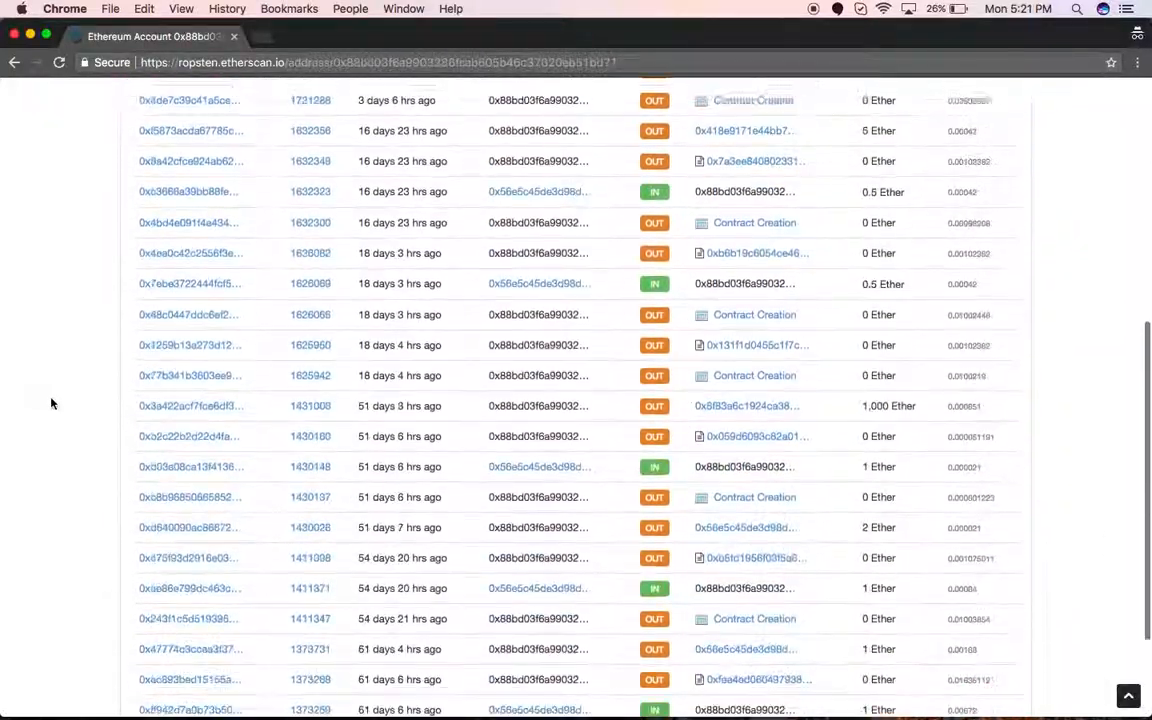
pyautogui.scroll(-3)
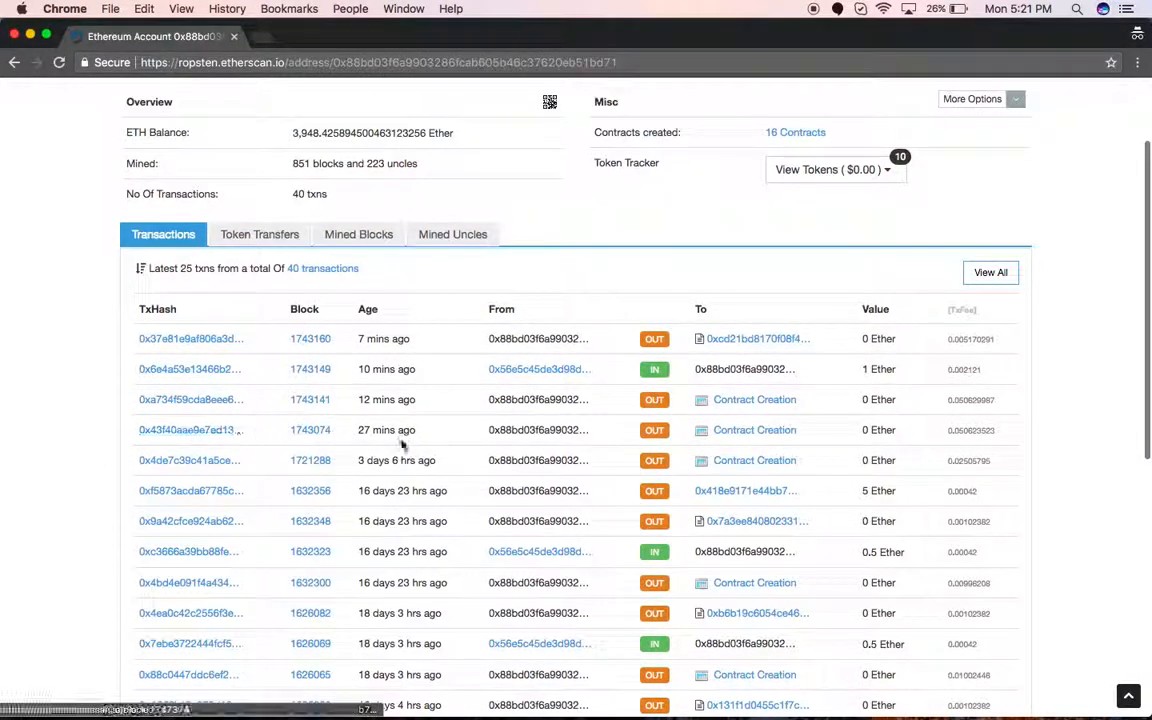
pyautogui.moveTo(754, 429)
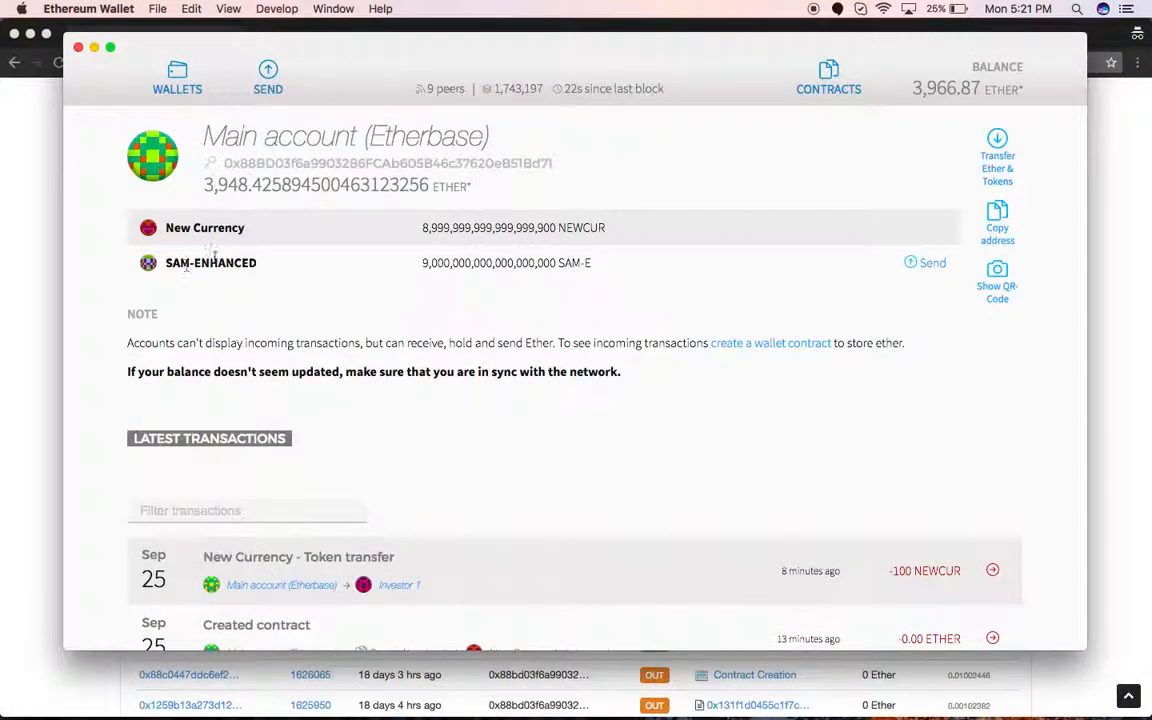
pyautogui.moveTo(405, 357)
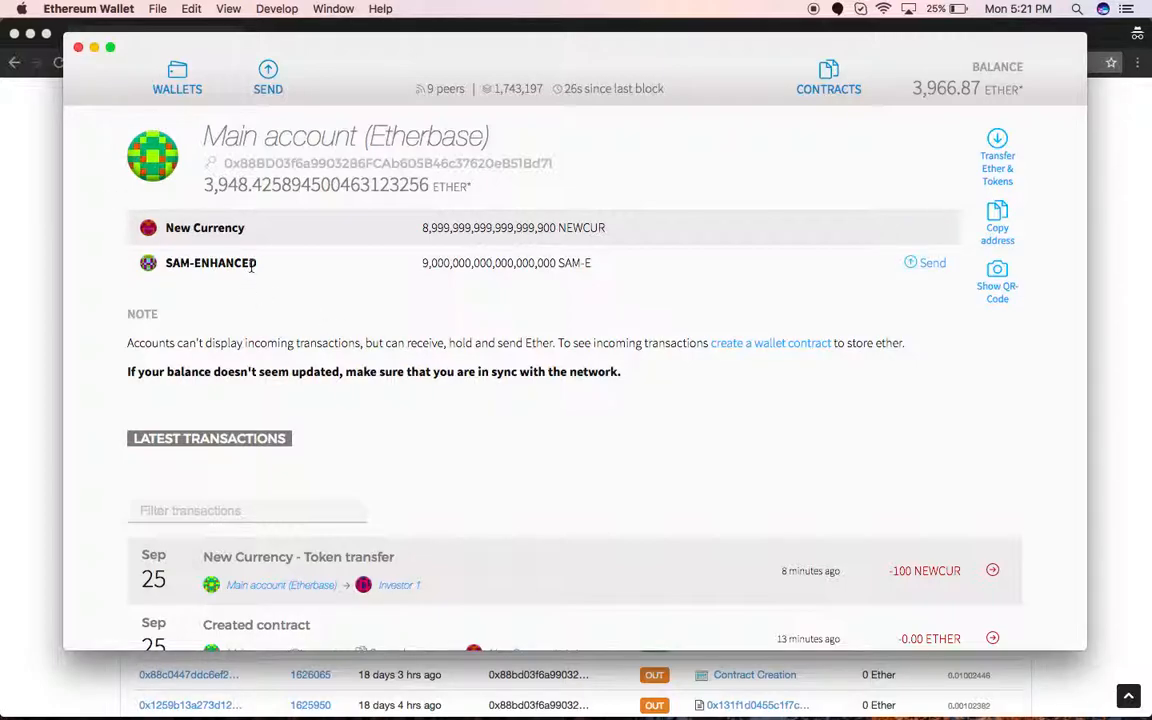
pyautogui.moveTo(179, 194)
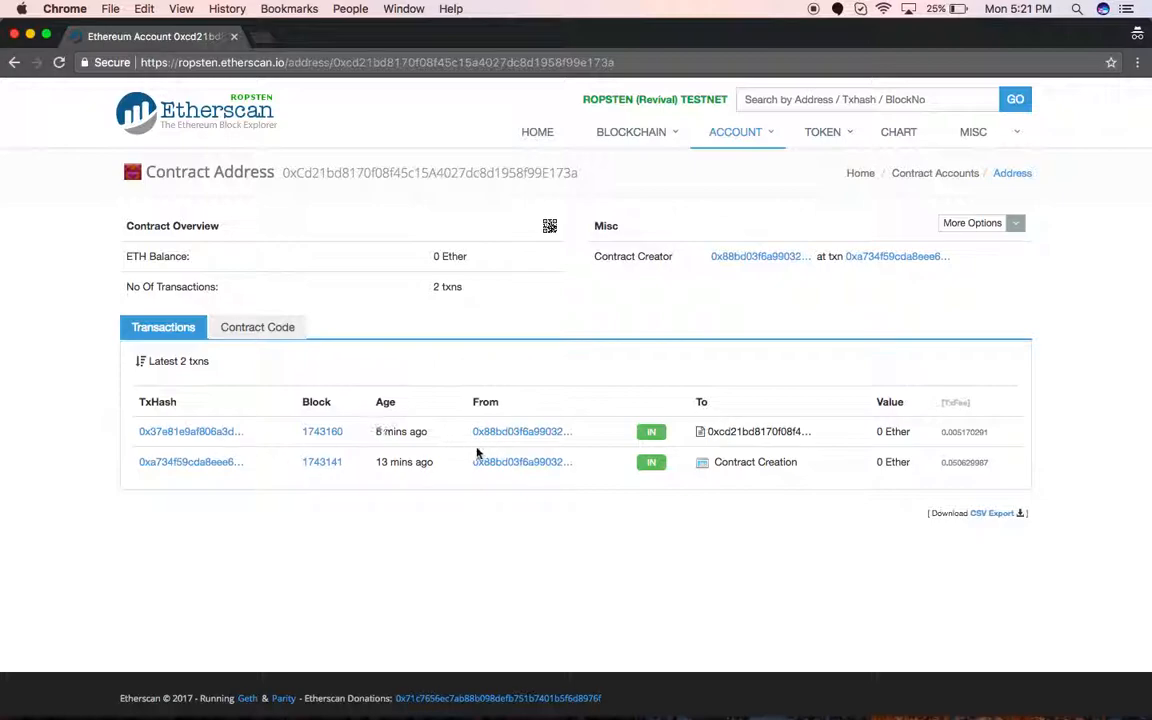
pyautogui.moveTo(785, 461)
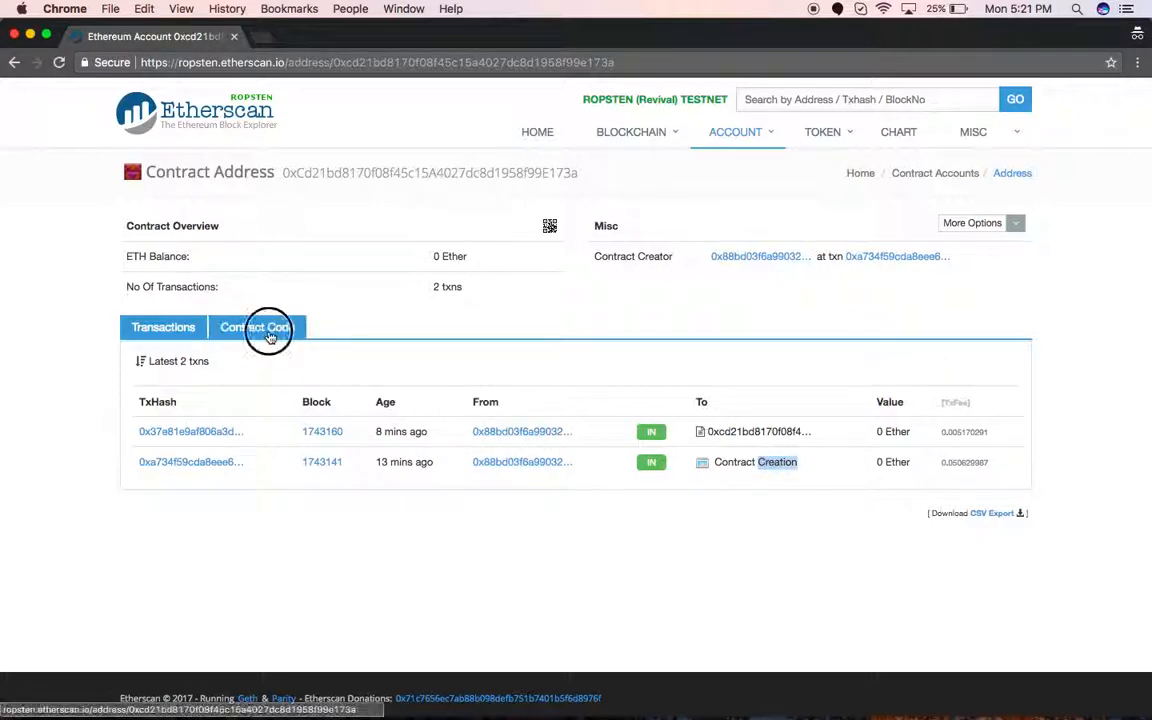
# Step: View the contract's code as bytecode, then as opcodes, and back again
pyautogui.click(256, 327)
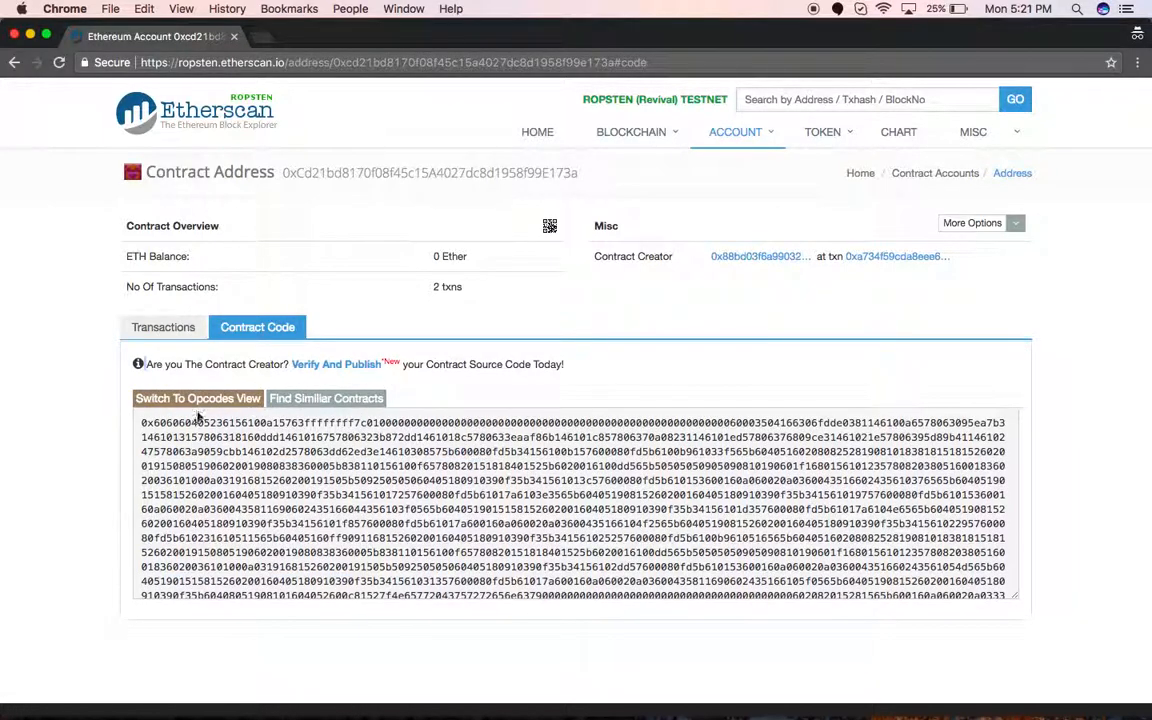
pyautogui.click(197, 398)
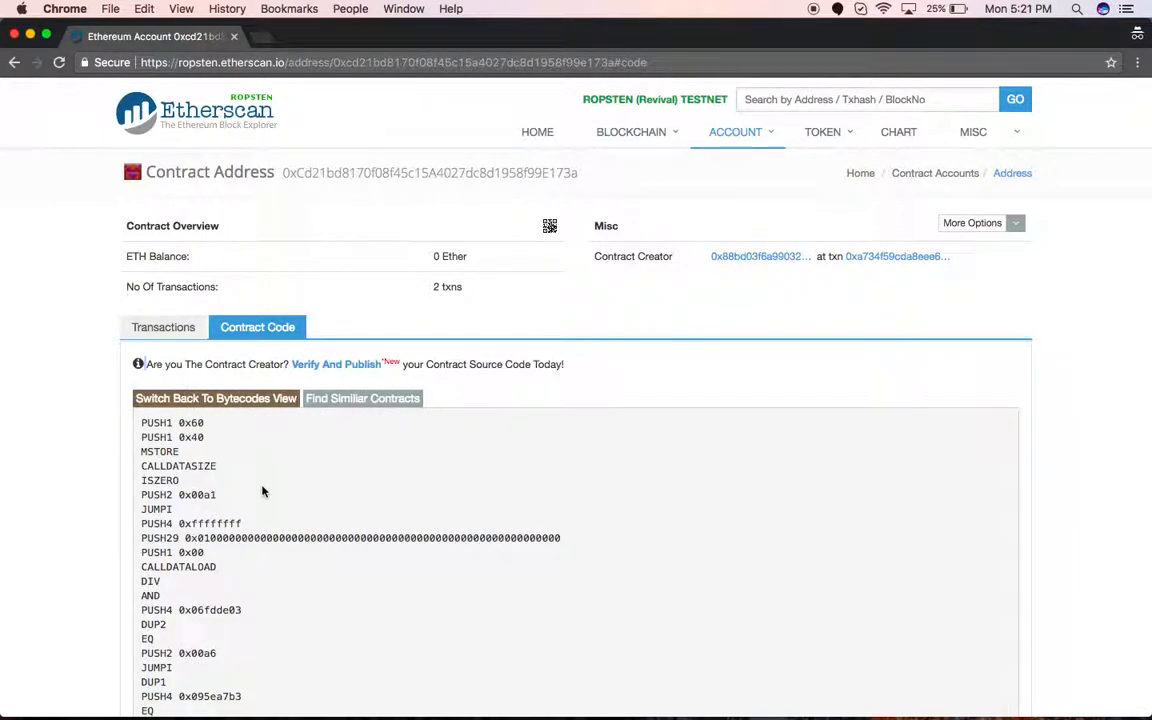
pyautogui.click(362, 398)
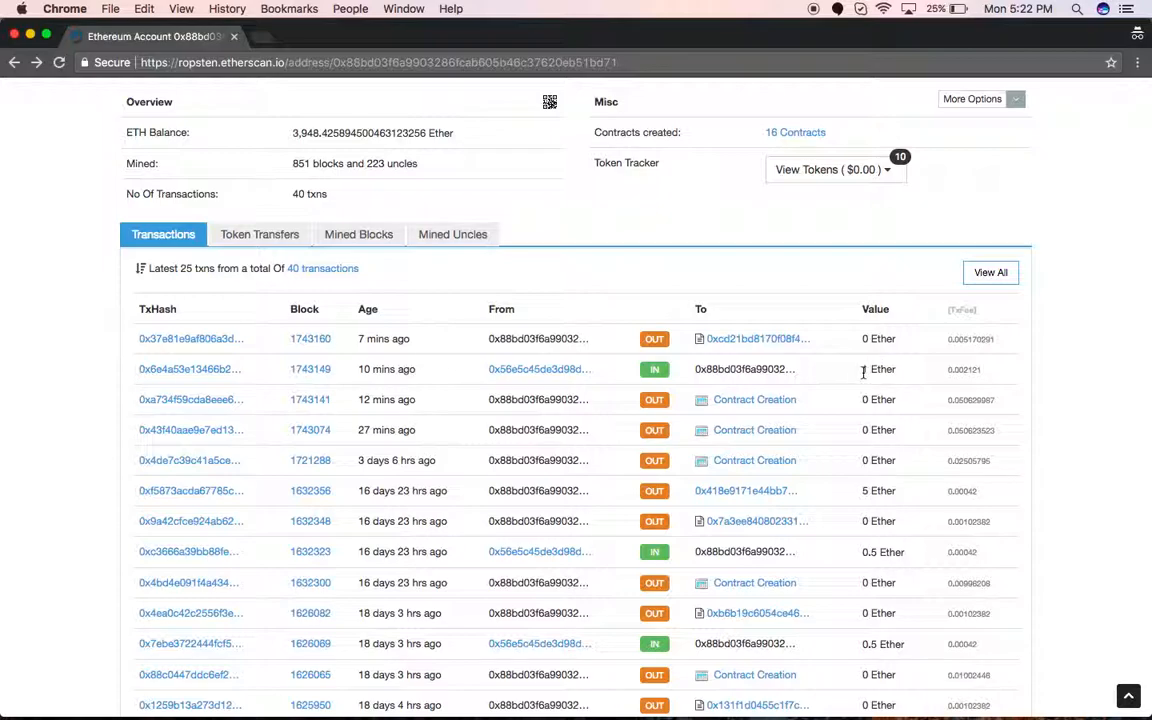
pyautogui.doubleClick(879, 369)
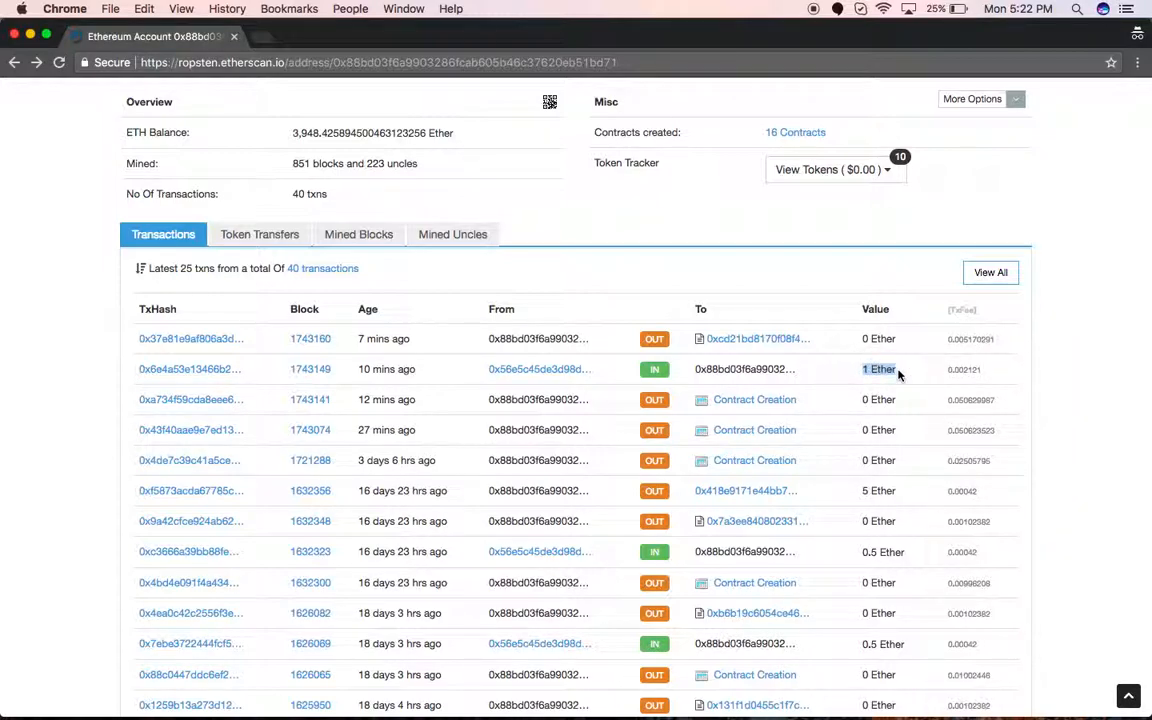
pyautogui.moveTo(679, 218)
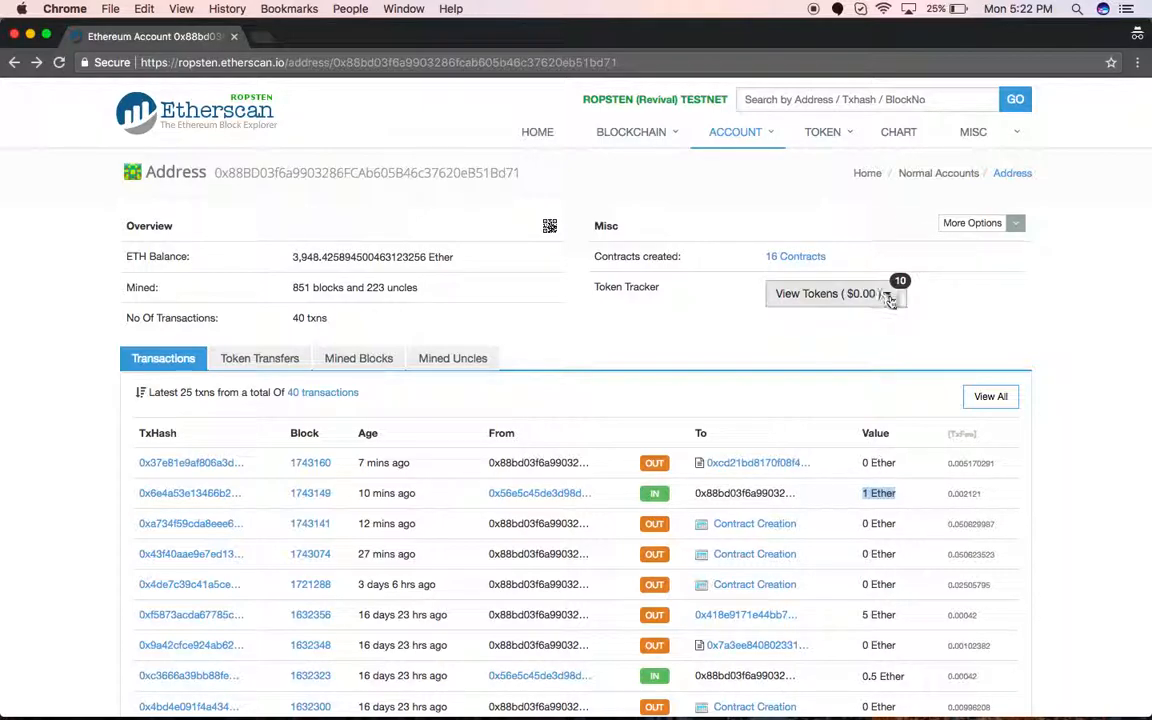
pyautogui.moveTo(1024, 291)
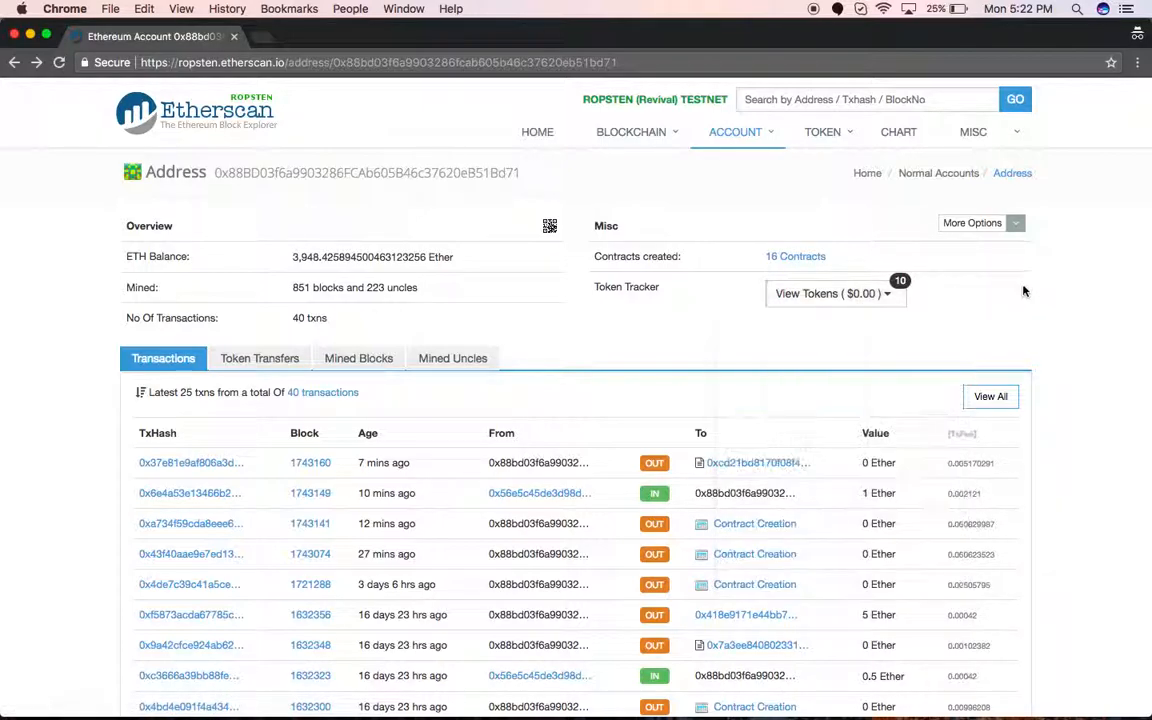
pyautogui.click(835, 293)
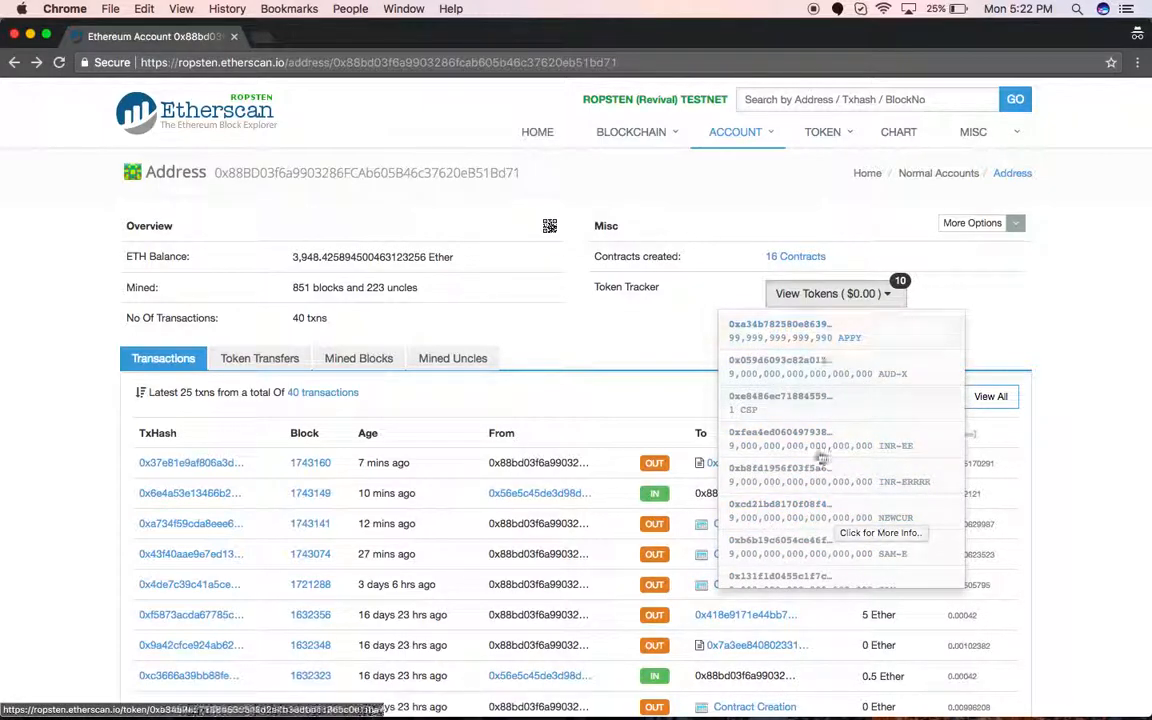
# Step: Scroll the address page toward the Token Tracker holdings with the NEWCUR balance
pyautogui.scroll(-3)
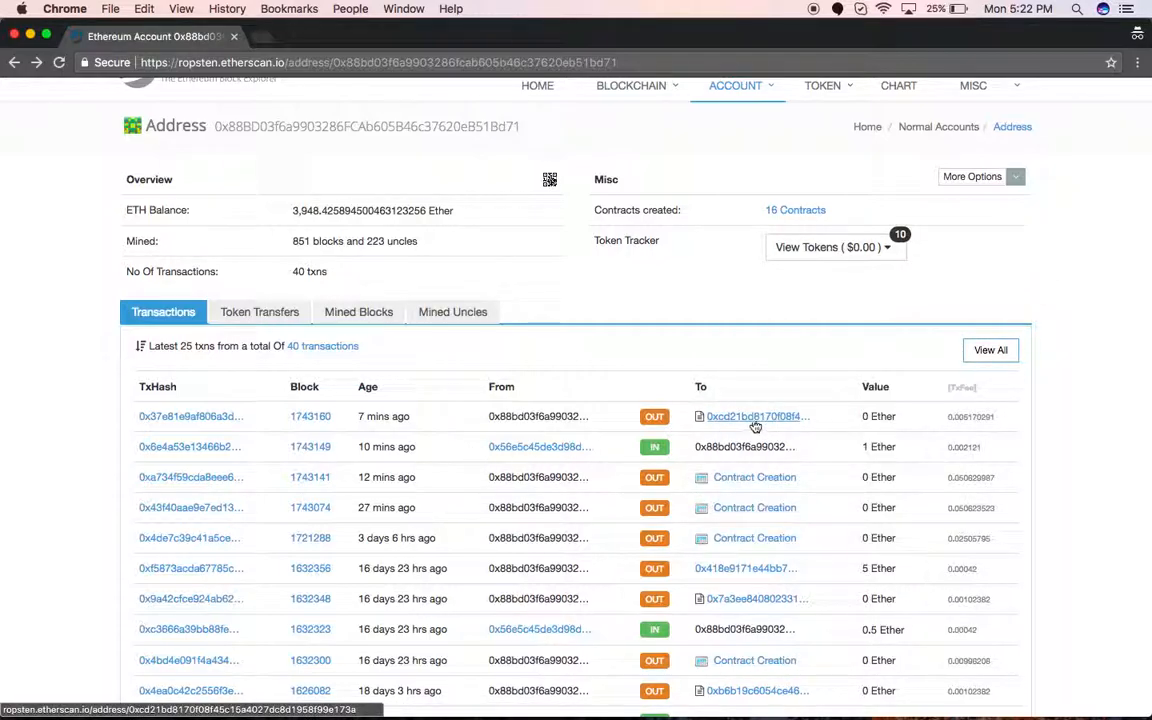
pyautogui.click(751, 416)
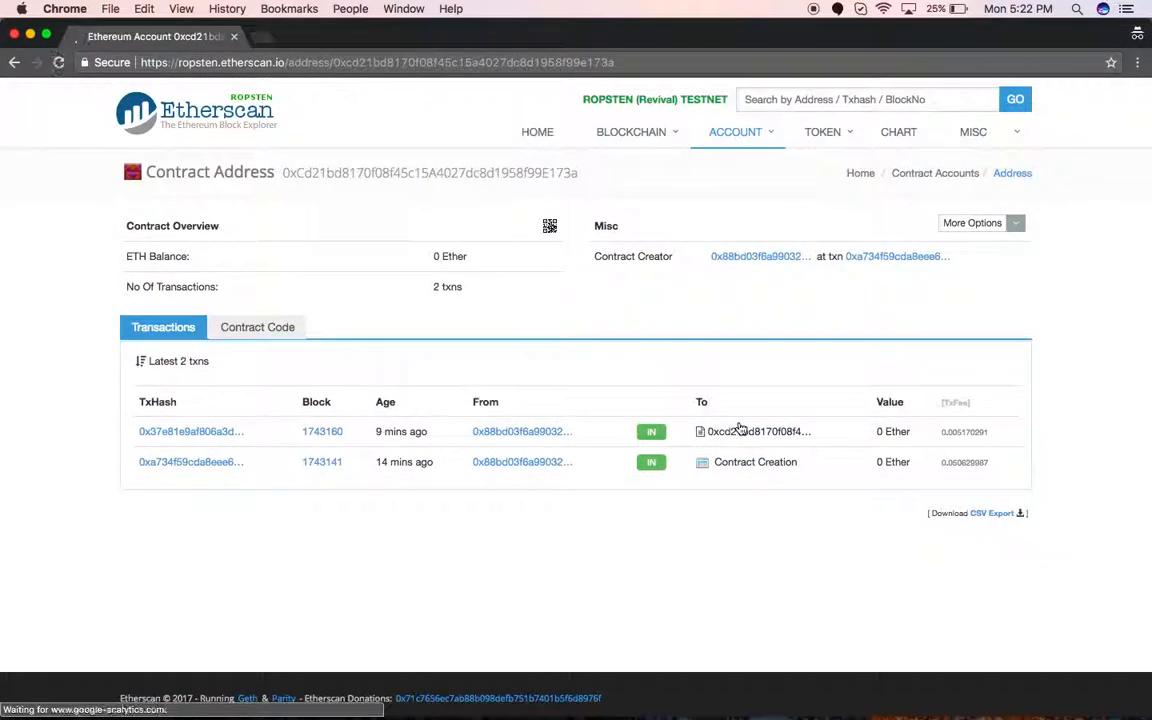
pyautogui.click(257, 327)
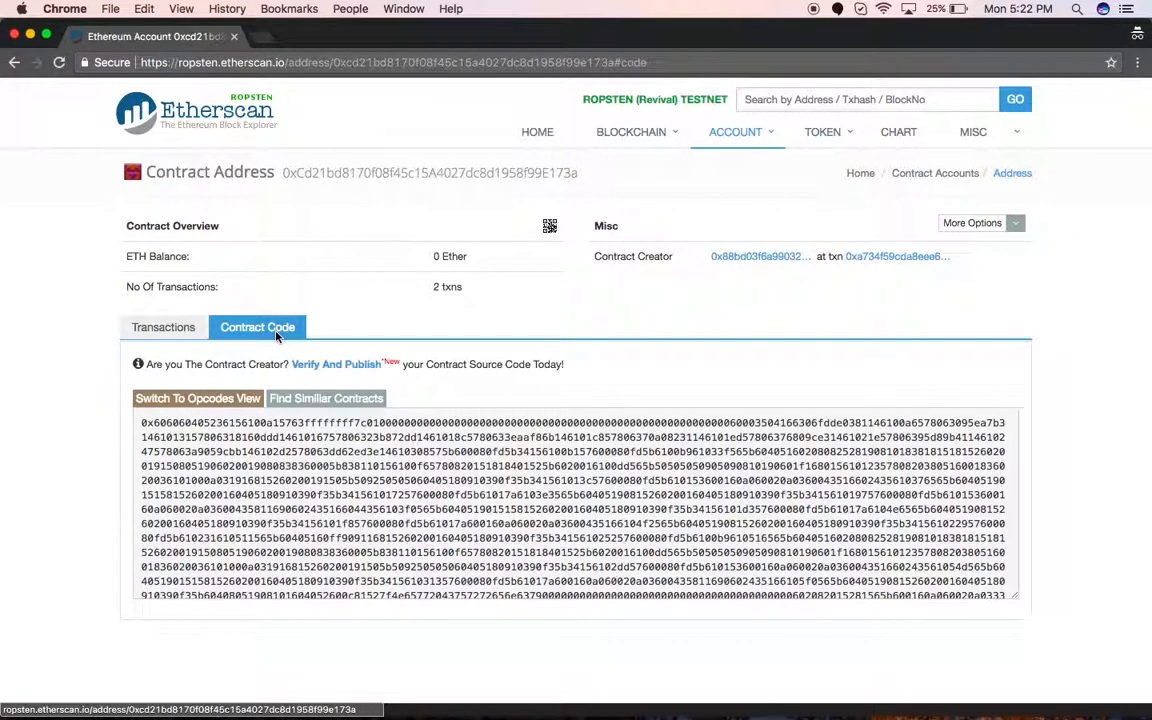
pyautogui.click(162, 327)
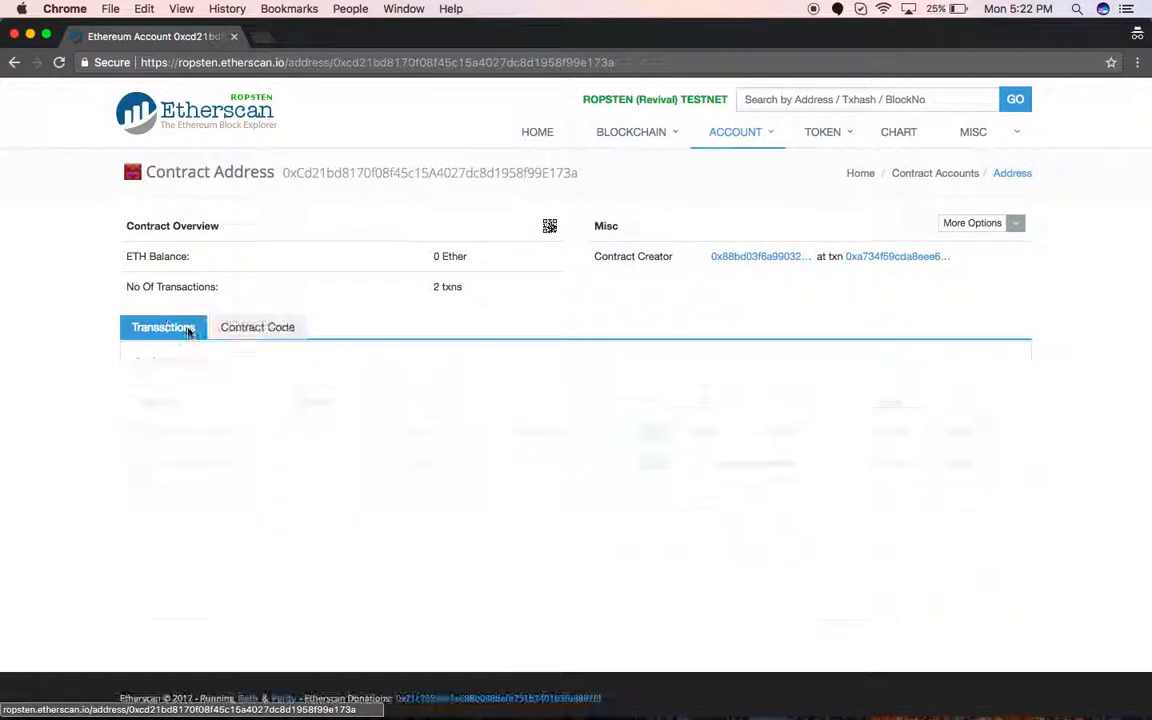
pyautogui.click(163, 327)
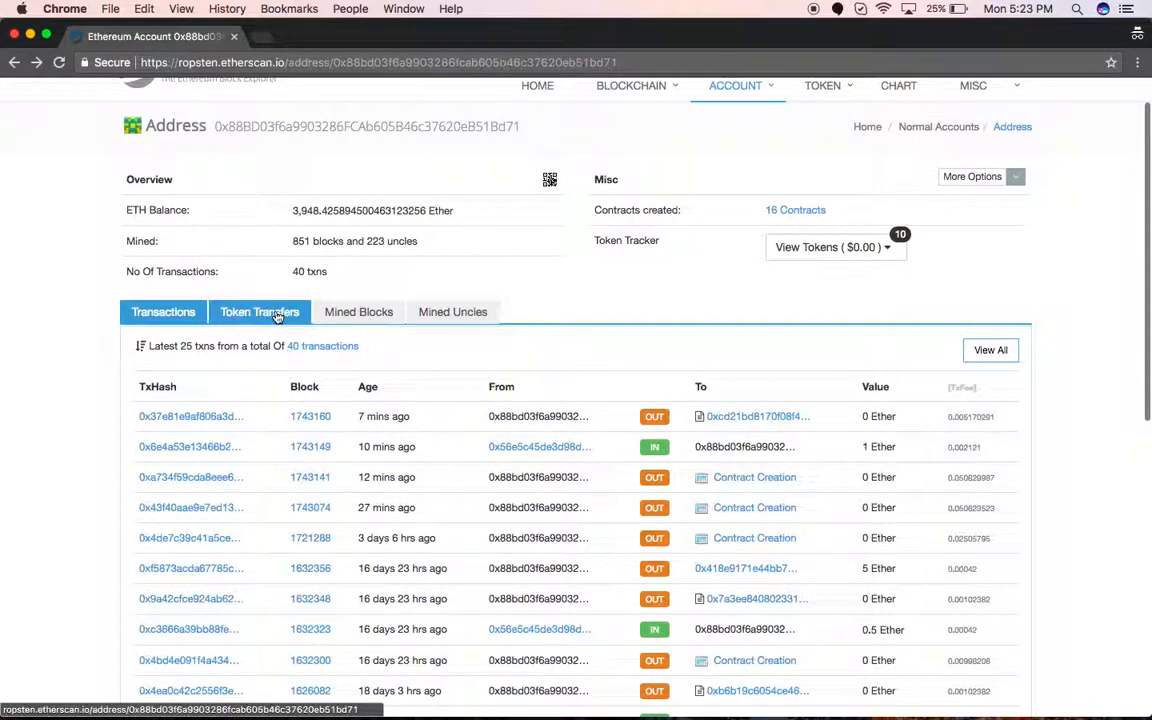
# Step: List the account's ERC20 transfer events and follow the latest 100-token NEWCUR transfer to its token page
pyautogui.click(259, 311)
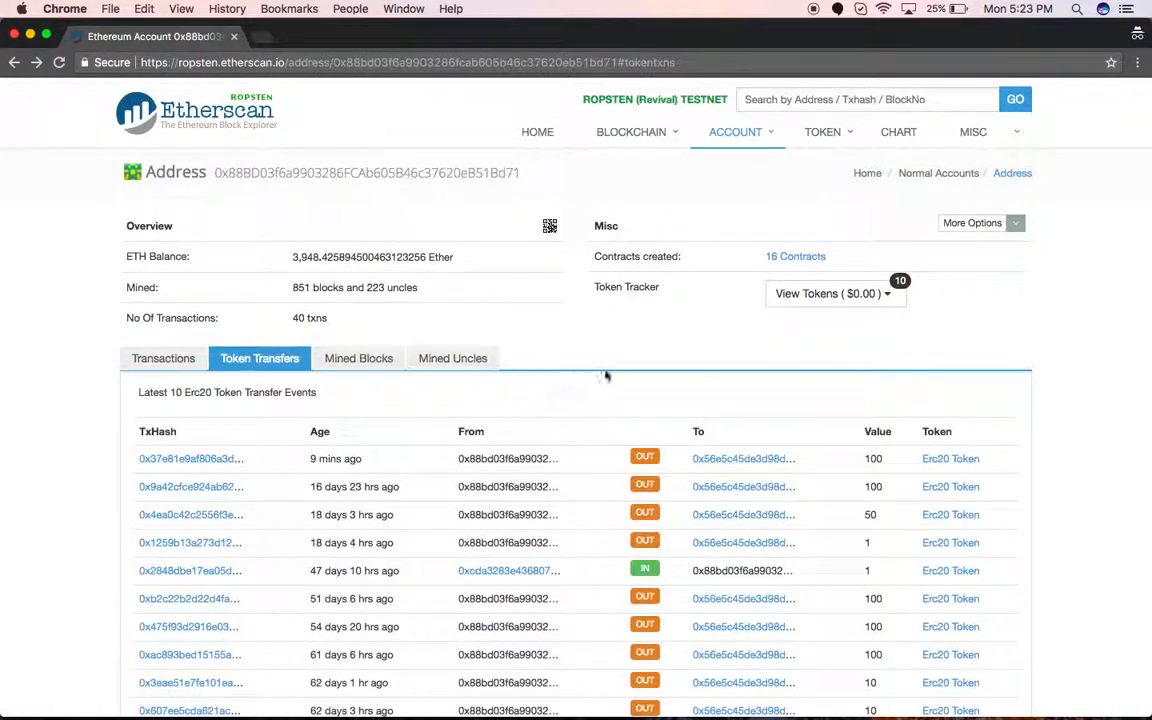
pyautogui.moveTo(167, 452)
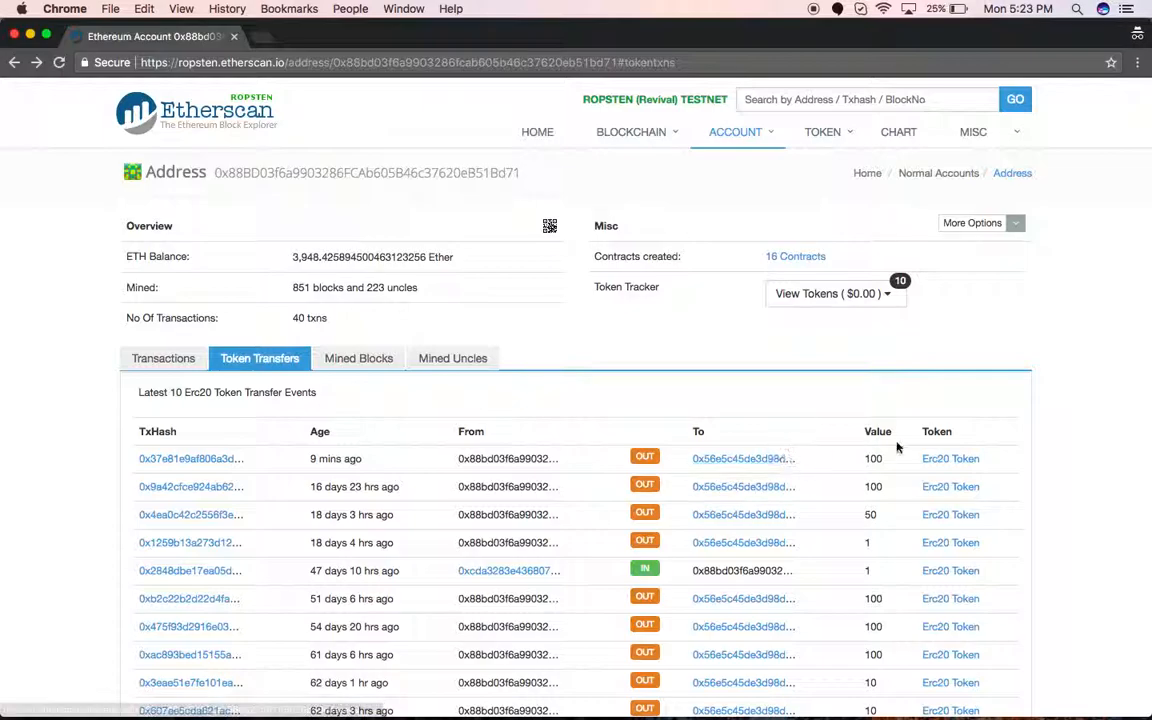
pyautogui.scroll(-3)
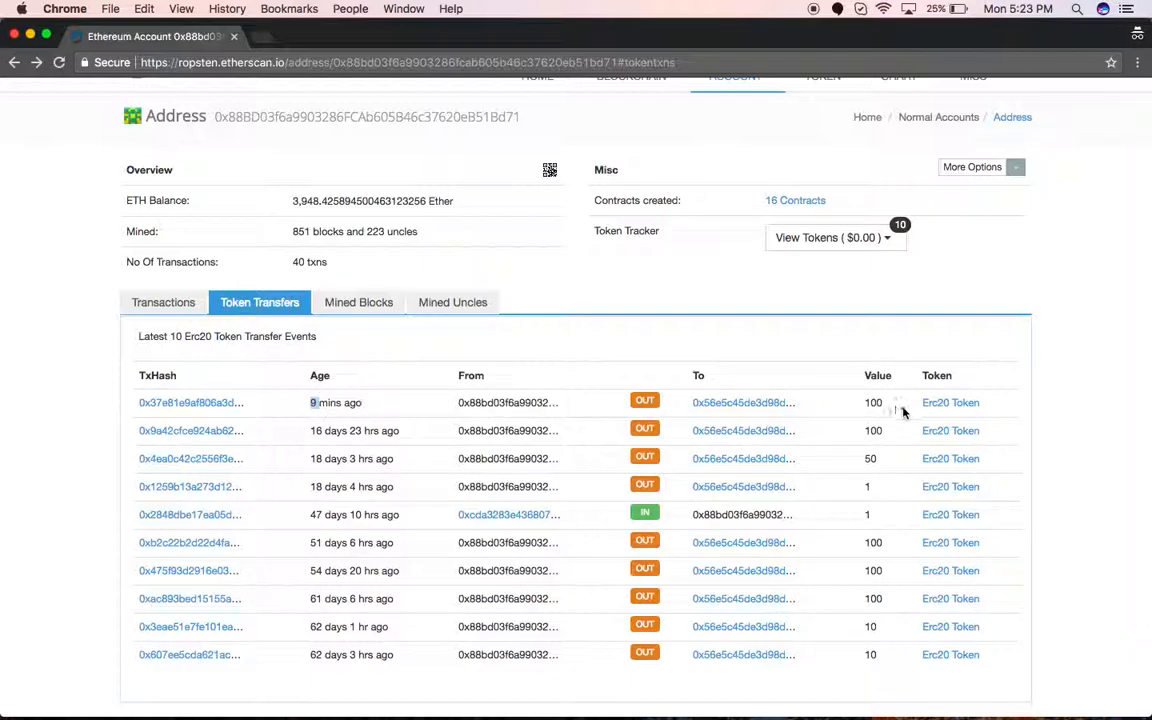
pyautogui.moveTo(951, 402)
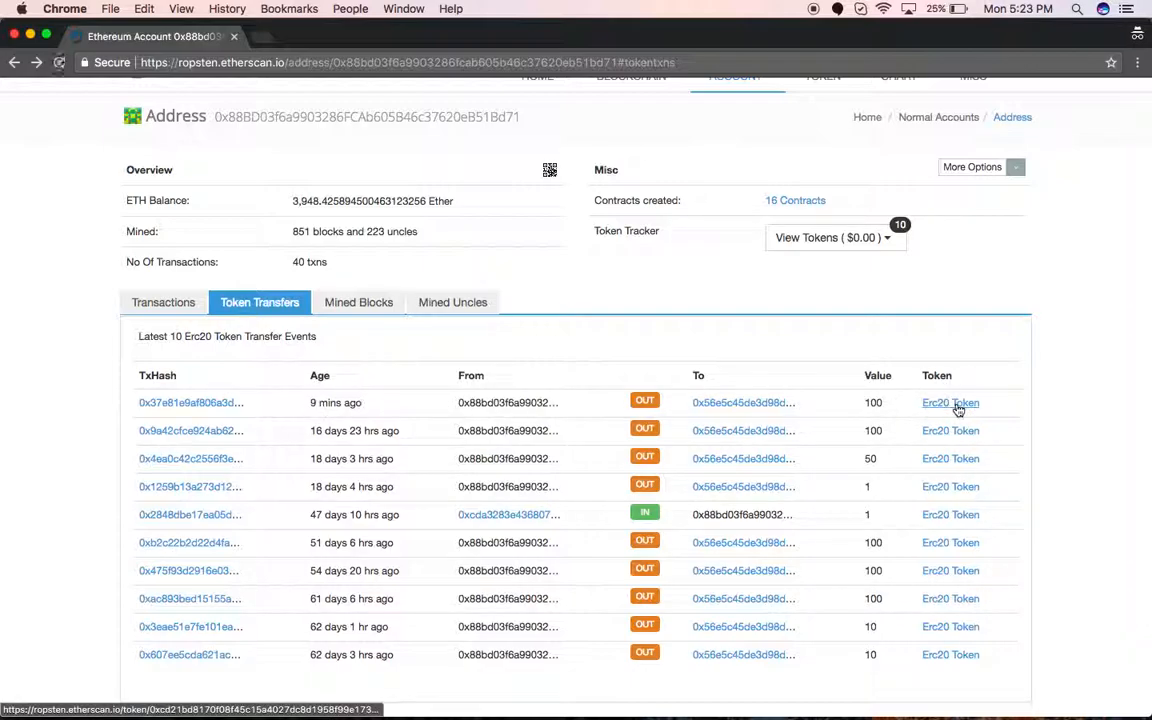
pyautogui.click(950, 402)
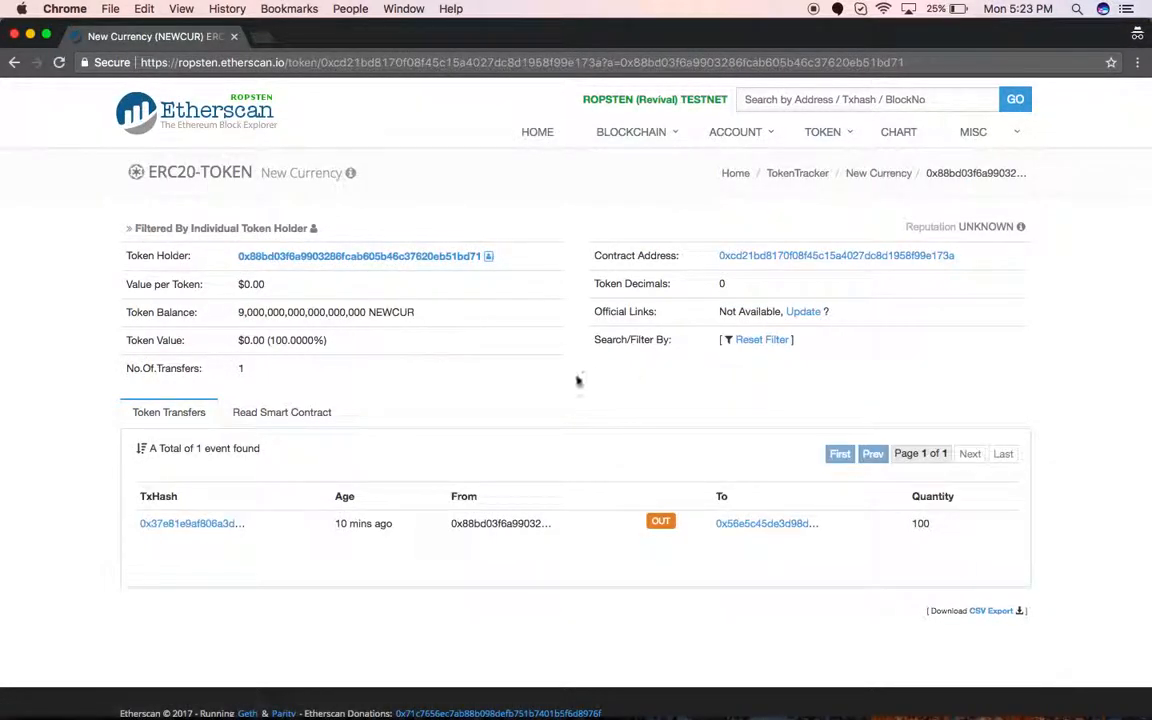
# Step: Bring up the Read Smart Contract view of the New Currency token
pyautogui.click(281, 412)
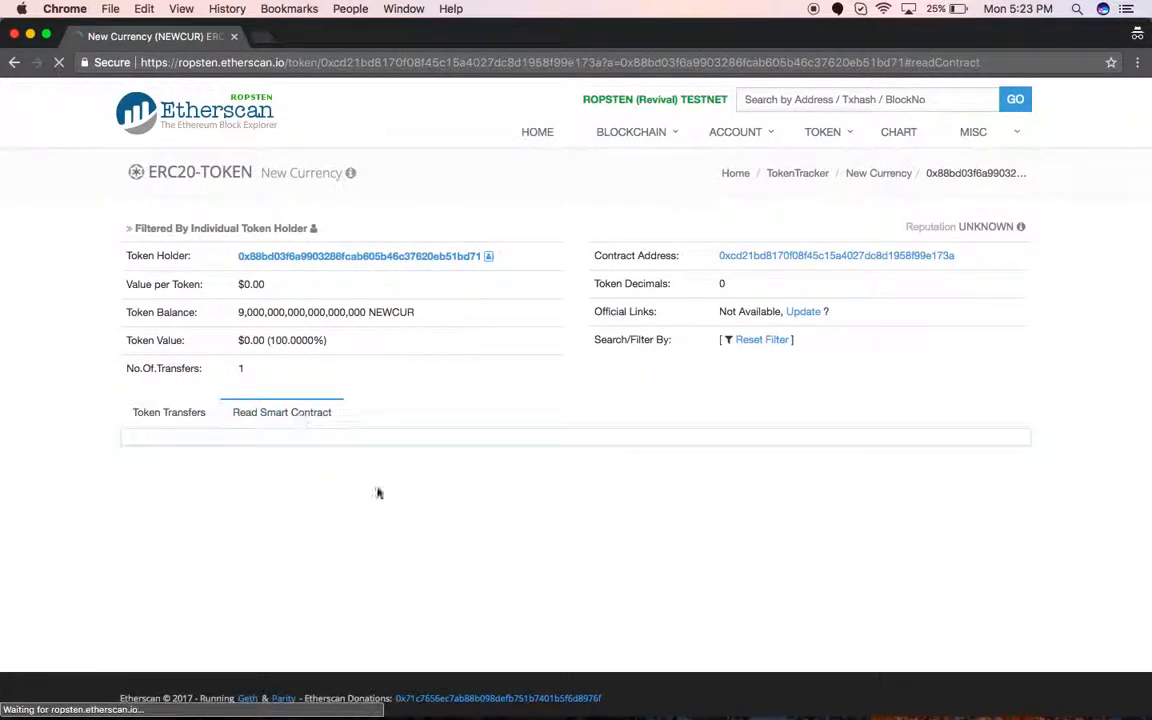